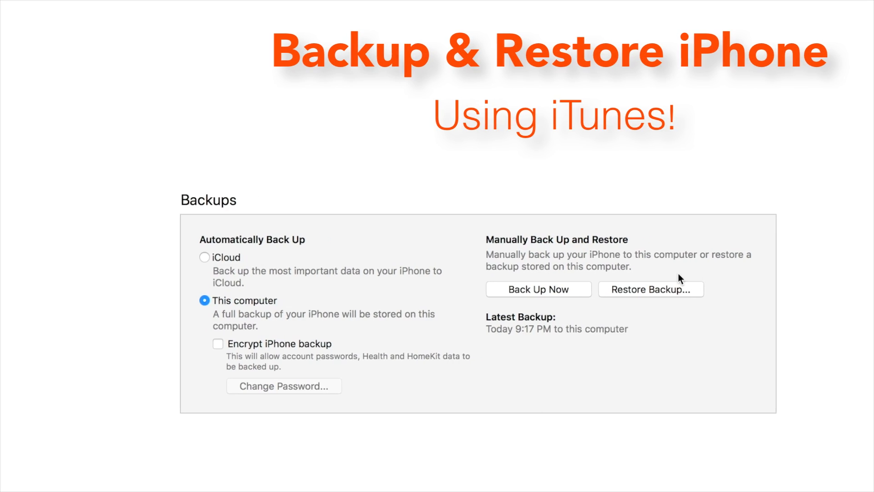
Set automatic backups to This computer and start a backup with Back Up Now
{"action": "left_click", "coordinate": [650, 289]}
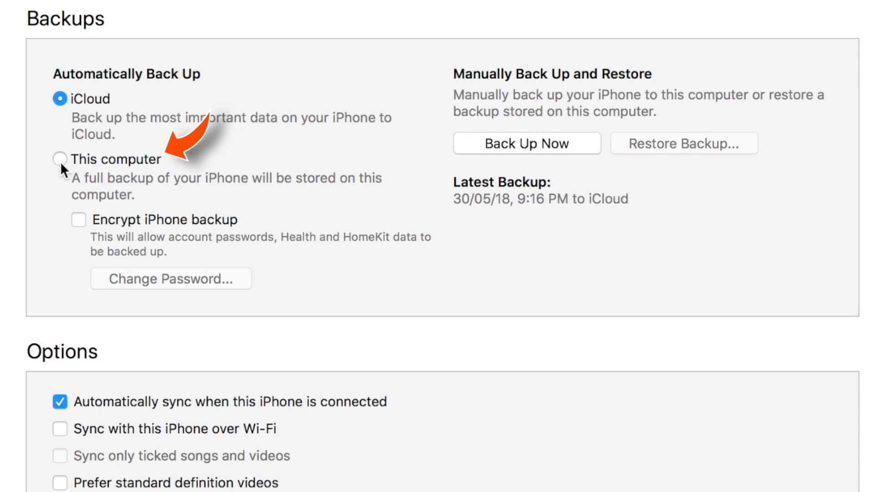
{"action": "left_click", "coordinate": [56, 160]}
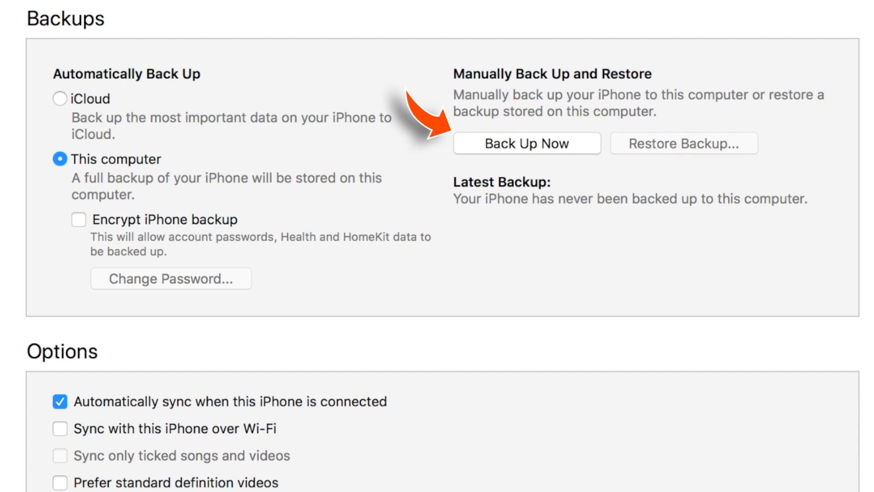
{"action": "mouse_move", "coordinate": [315, 56]}
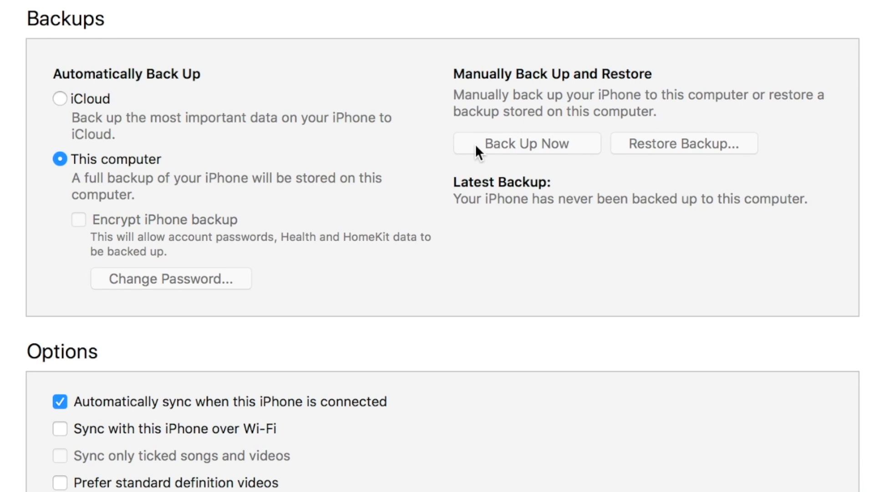
{"action": "left_click", "coordinate": [527, 143]}
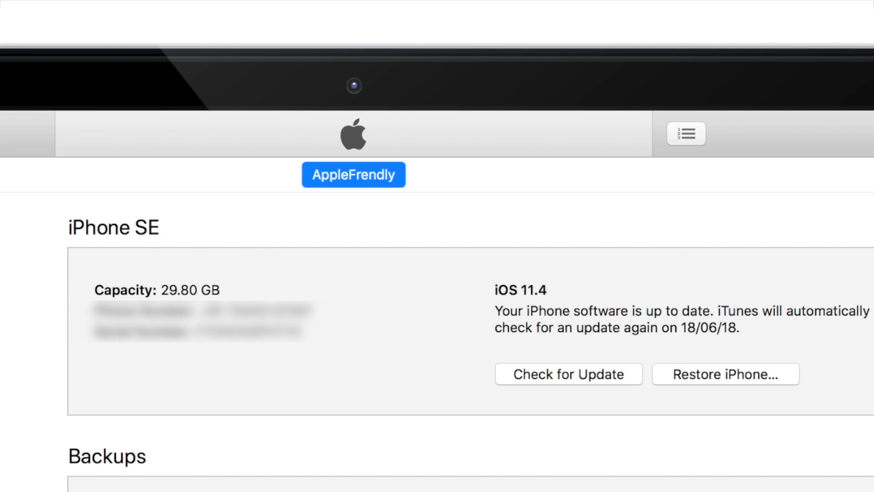
{"action": "scroll", "scroll_direction": "down", "scroll_amount": 3}
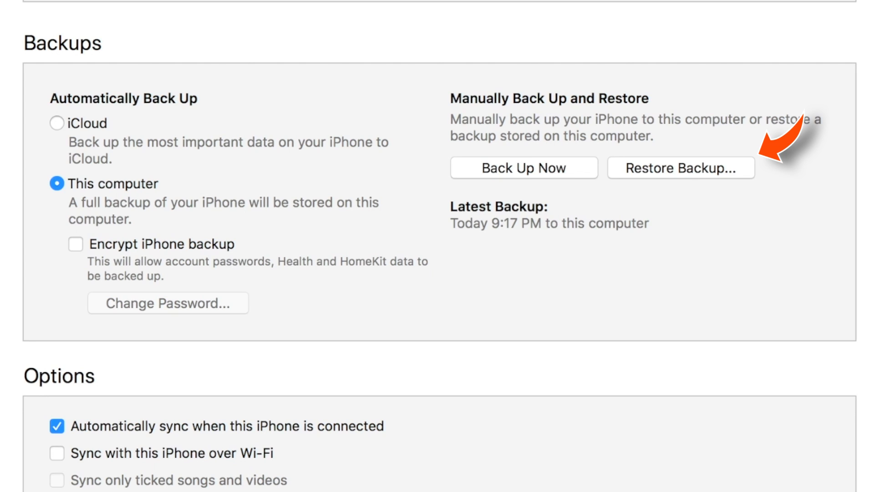
{"action": "left_click", "coordinate": [681, 167]}
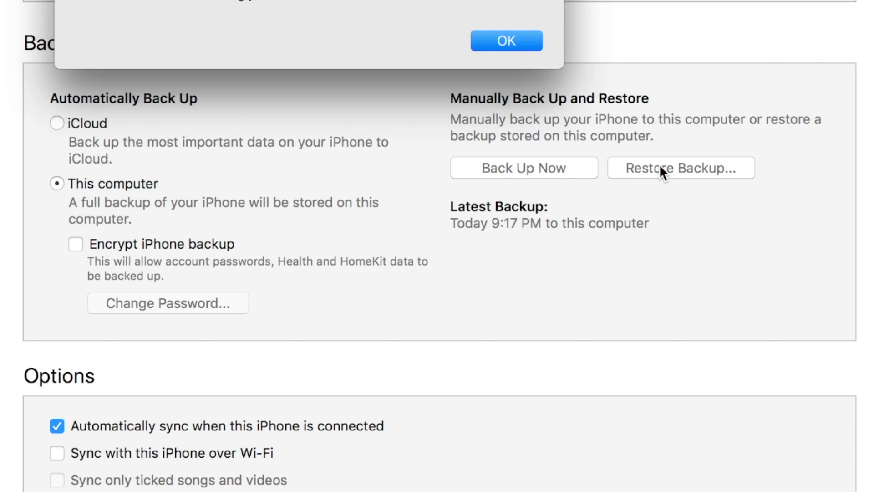
{"action": "left_click", "coordinate": [681, 168]}
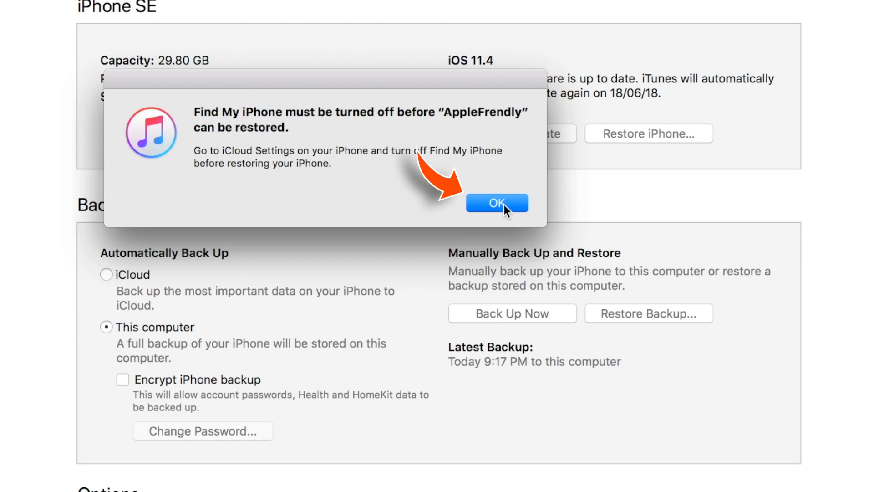
{"action": "left_click", "coordinate": [497, 203]}
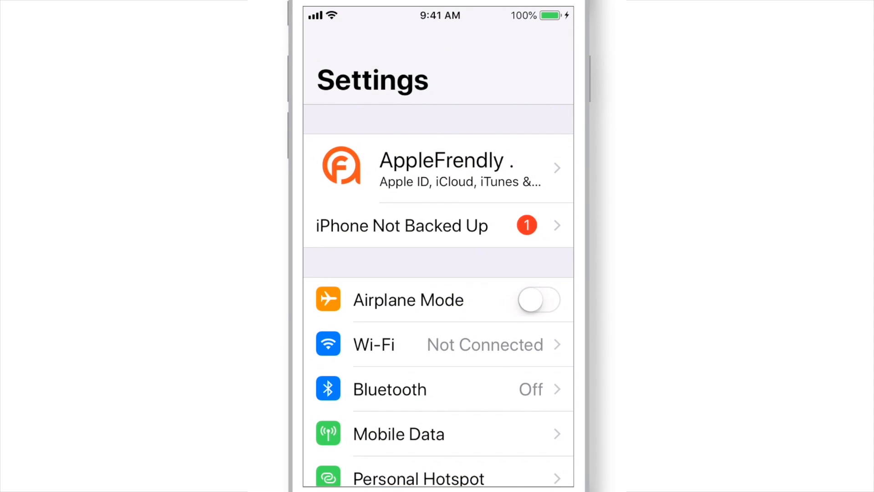
Go to Apple ID > iCloud > Find My iPhone in iOS Settings
{"action": "left_click", "coordinate": [443, 169]}
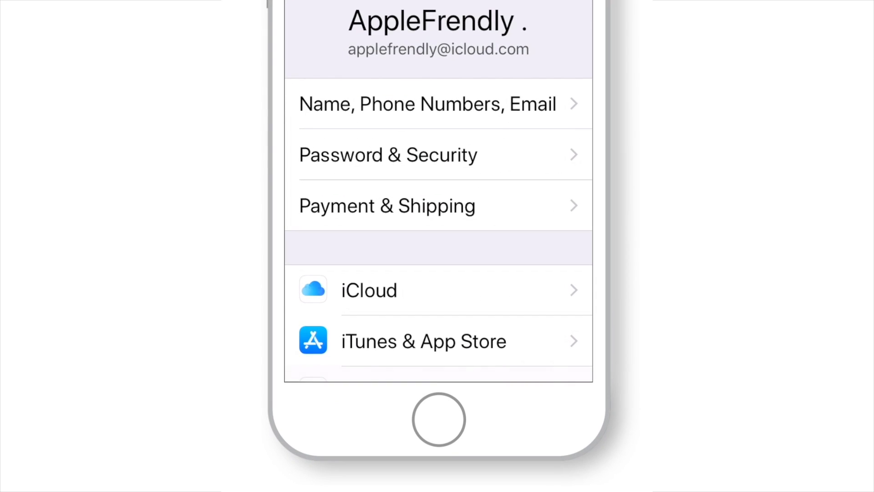
{"action": "left_click", "coordinate": [368, 290]}
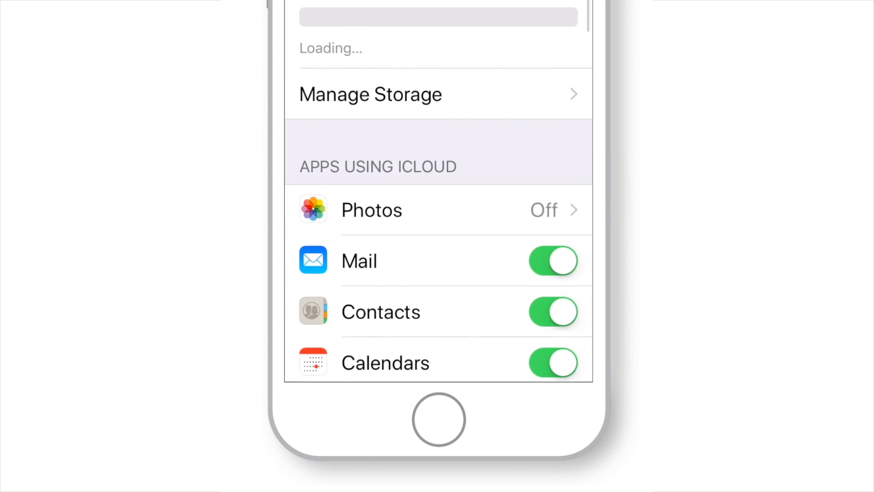
{"action": "scroll", "scroll_direction": "down", "scroll_amount": 3}
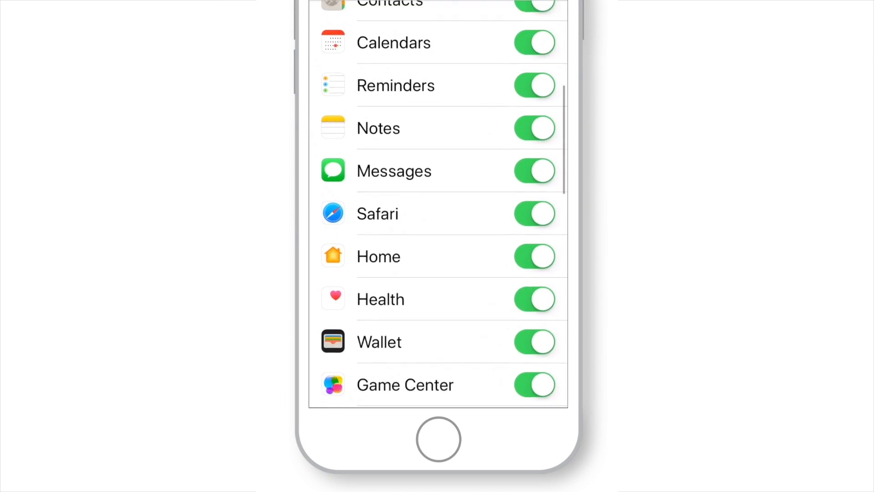
{"action": "scroll", "scroll_direction": "down", "scroll_amount": 3}
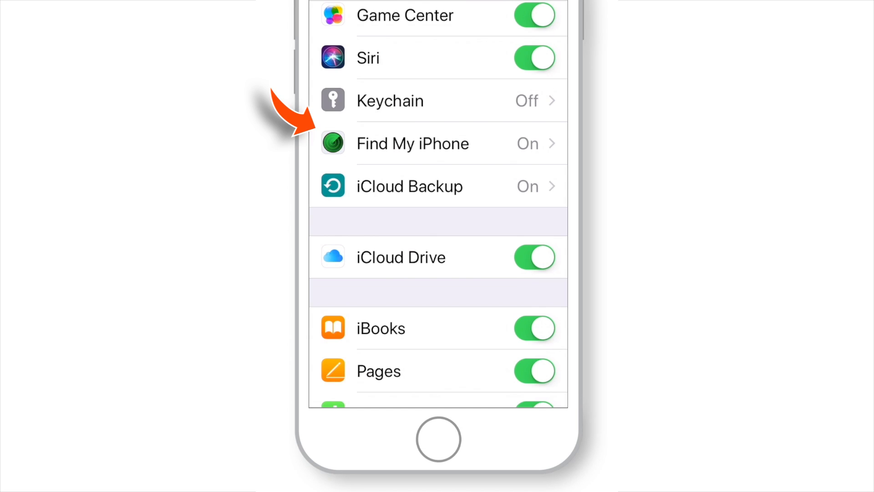
{"action": "left_click", "coordinate": [413, 143]}
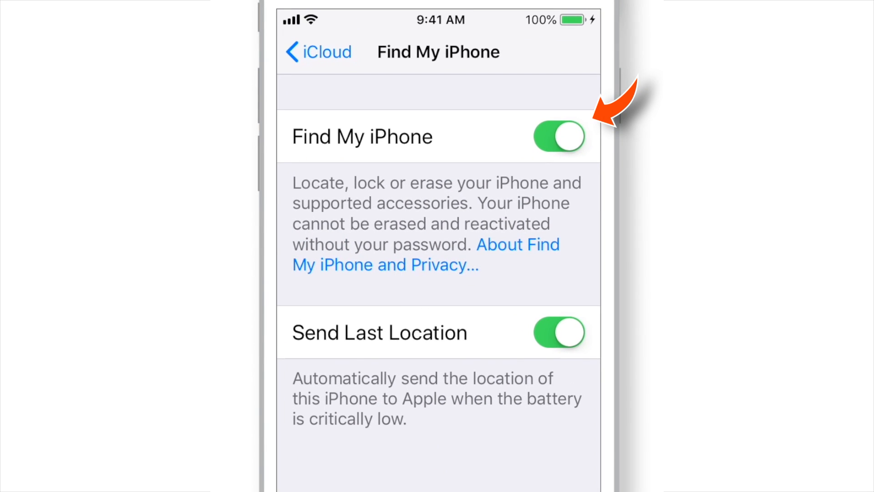
Toggle Find My iPhone off and confirm Turn Off
{"action": "left_click", "coordinate": [559, 137]}
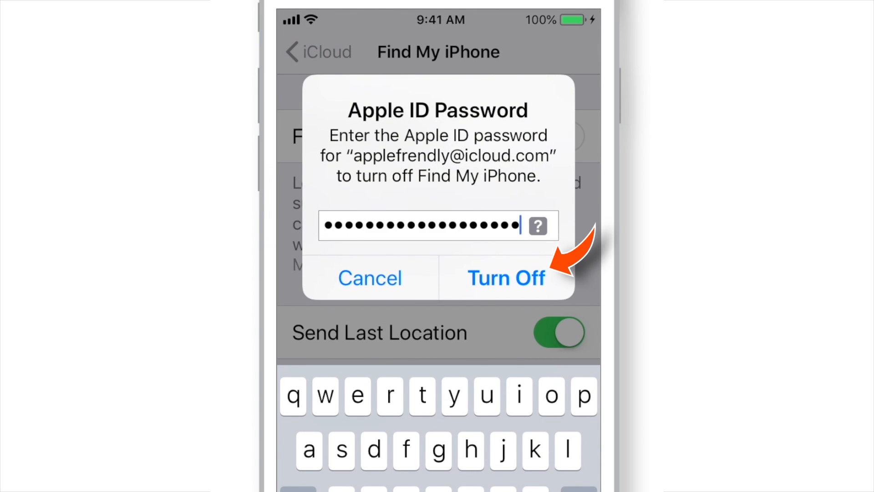
{"action": "left_click", "coordinate": [506, 278]}
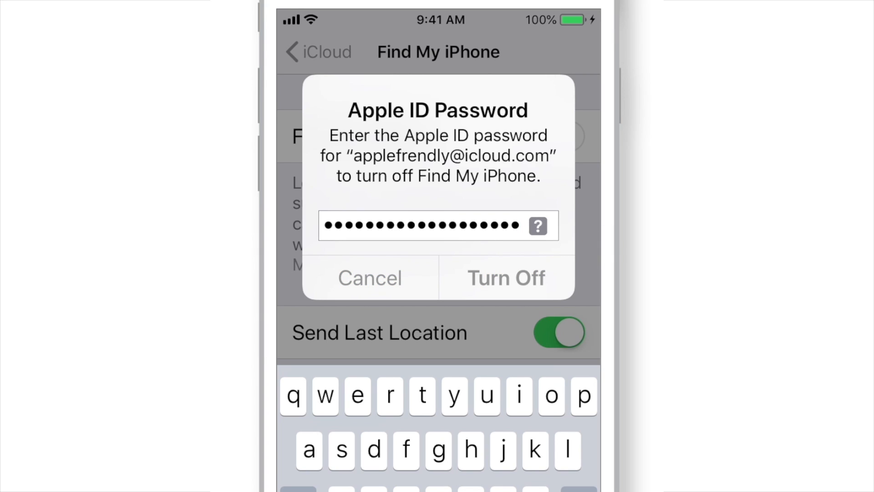
{"action": "left_click", "coordinate": [506, 278]}
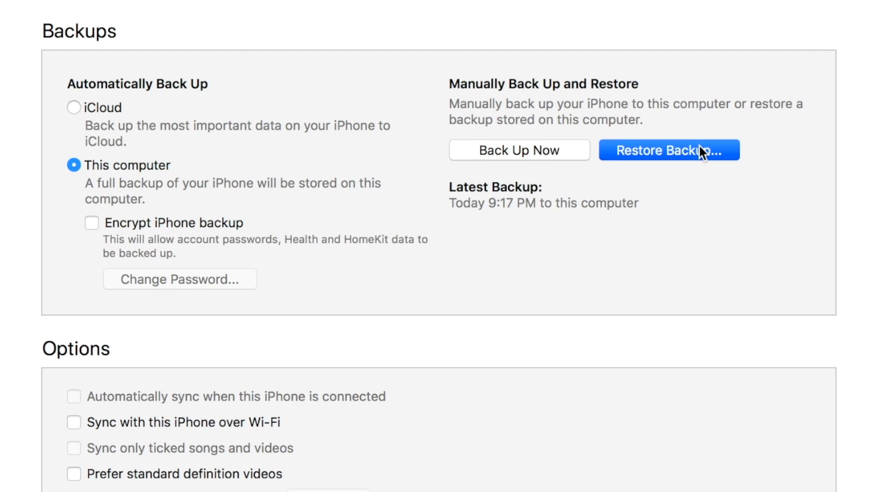
Restore the iPhone from the Today 9:17 PM backup via Restore Backup
{"action": "left_click", "coordinate": [670, 150]}
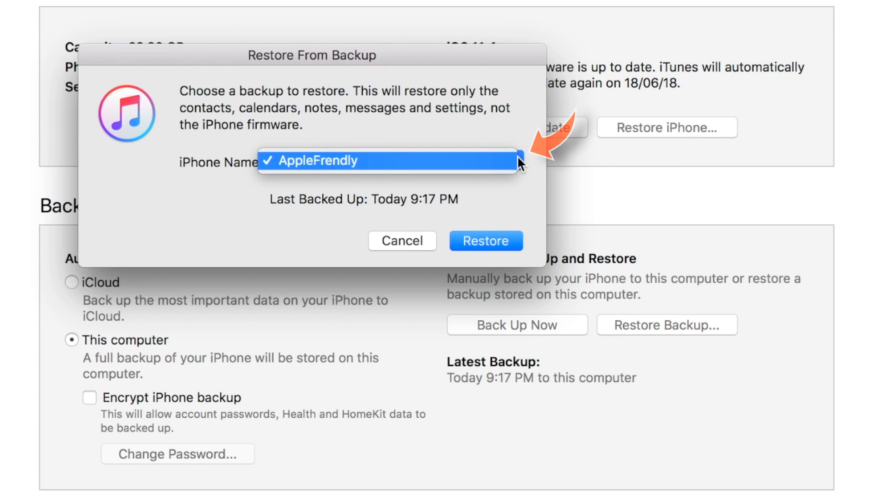
{"action": "left_click", "coordinate": [388, 160]}
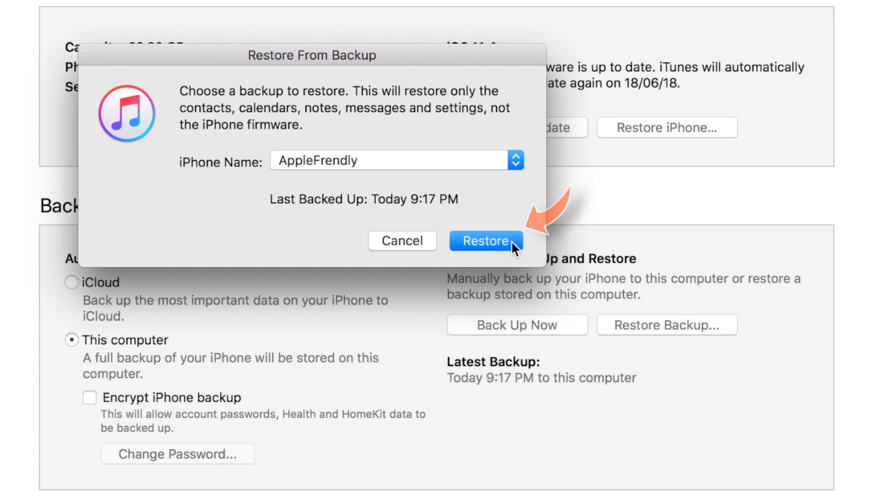
{"action": "left_click", "coordinate": [486, 241]}
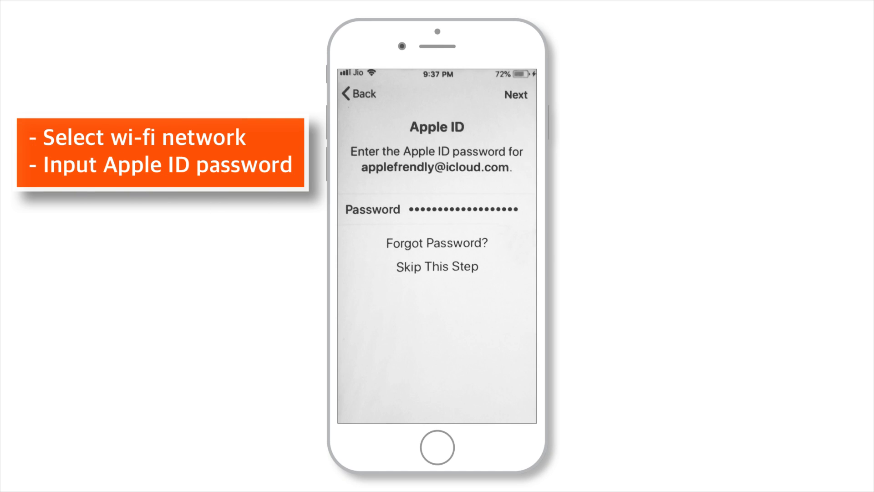
Submit the Apple ID password, then tap Get Started on the welcome screen
{"action": "left_click", "coordinate": [521, 95]}
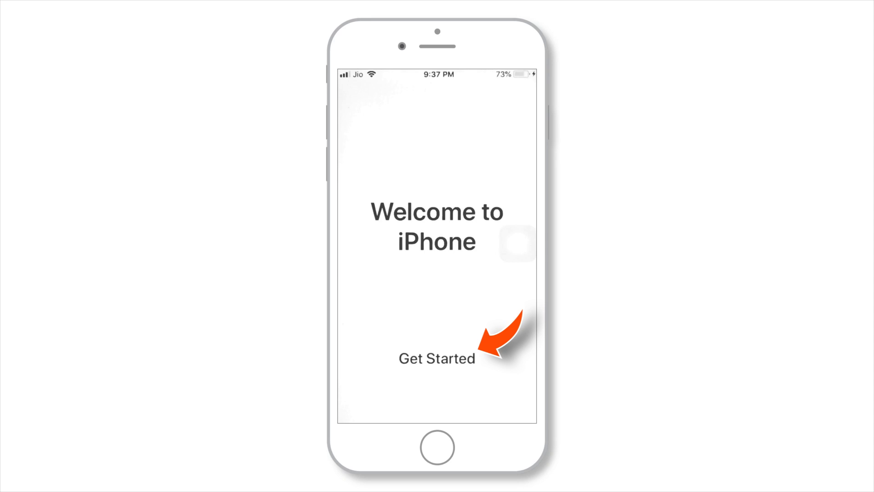
{"action": "left_click", "coordinate": [434, 358]}
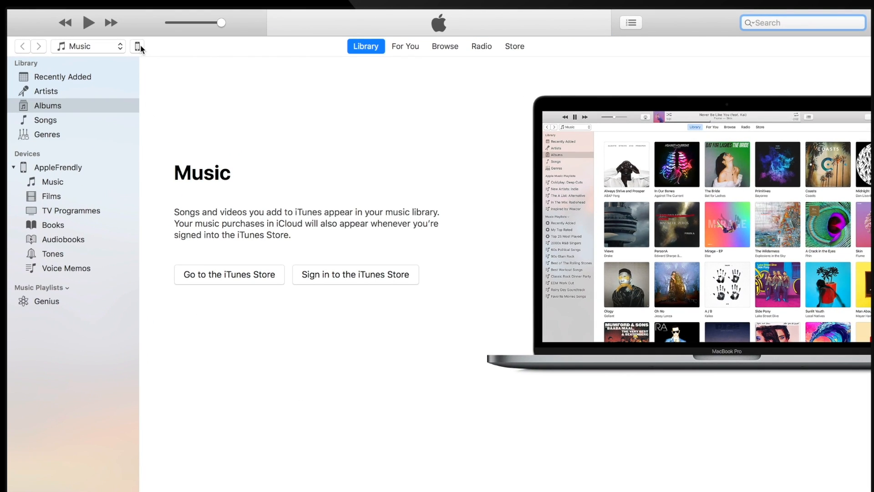
Show the iPhone's Summary page via the device icon in the toolbar
{"action": "left_click", "coordinate": [138, 46]}
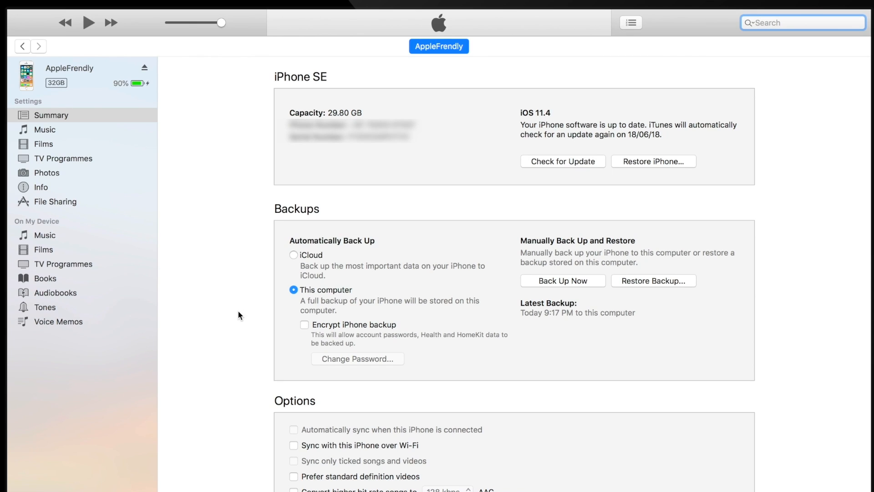